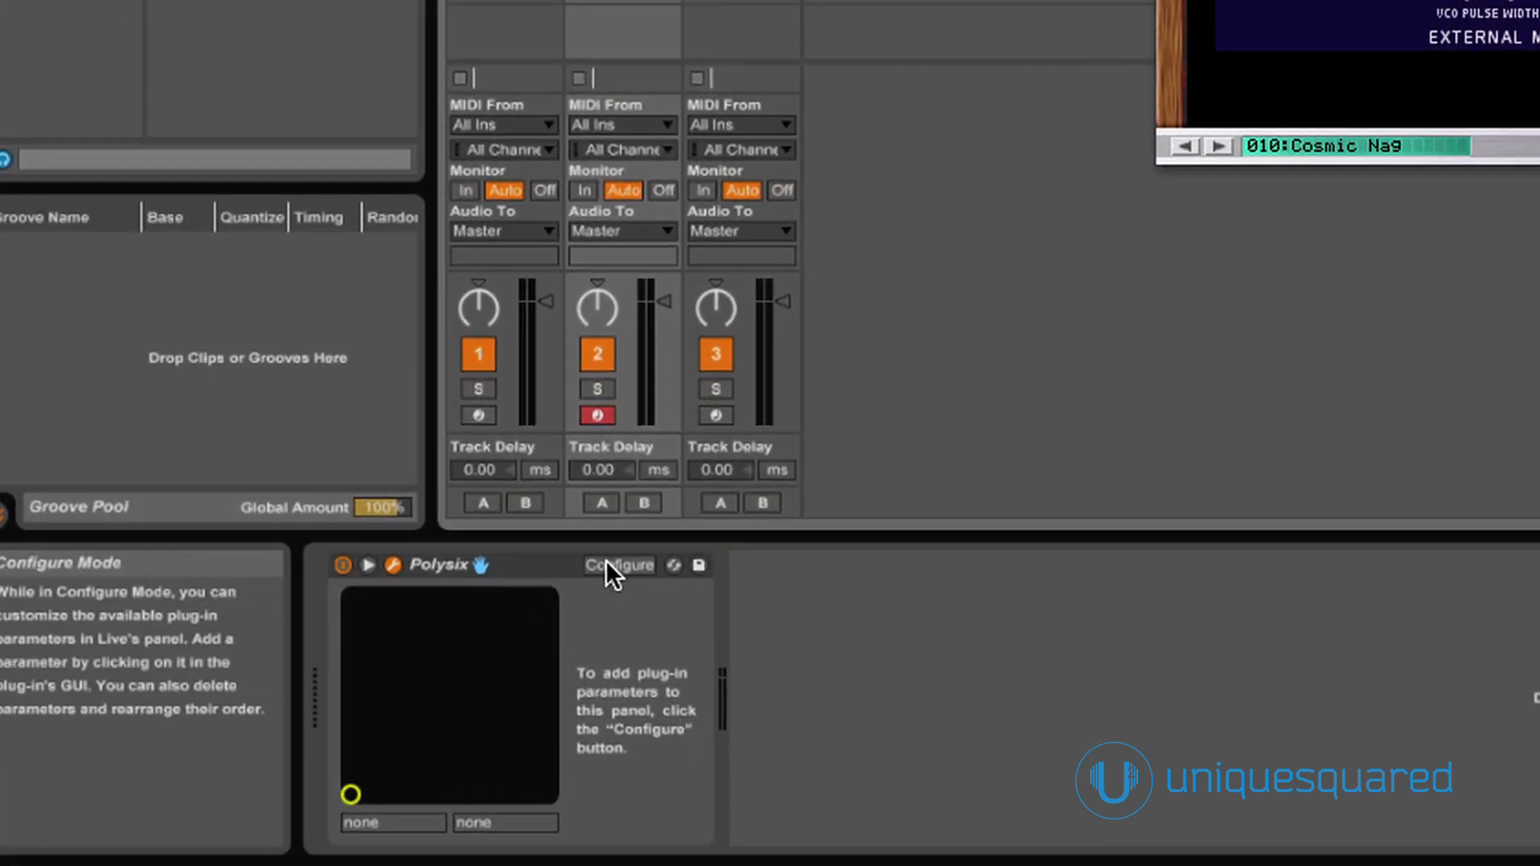
Enter Configure Mode on the Polysix device to start mapping VCF and EG parameters.
{"action": "left_click", "coordinate": [619, 565]}
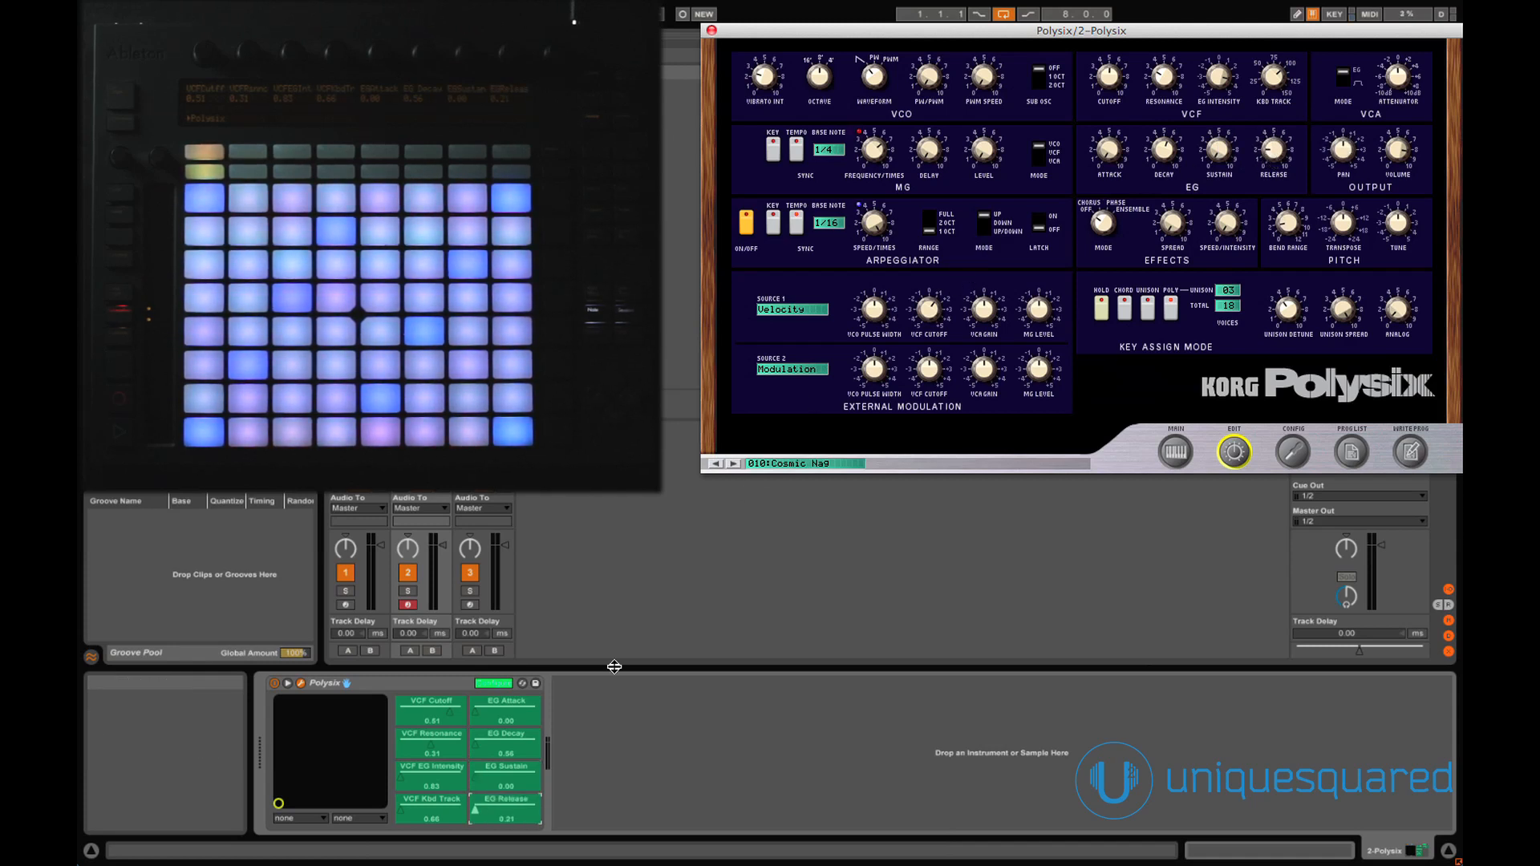
Leave Configure Mode so the eight Polysix filter and envelope parameters stay mapped.
{"action": "left_click", "coordinate": [492, 684]}
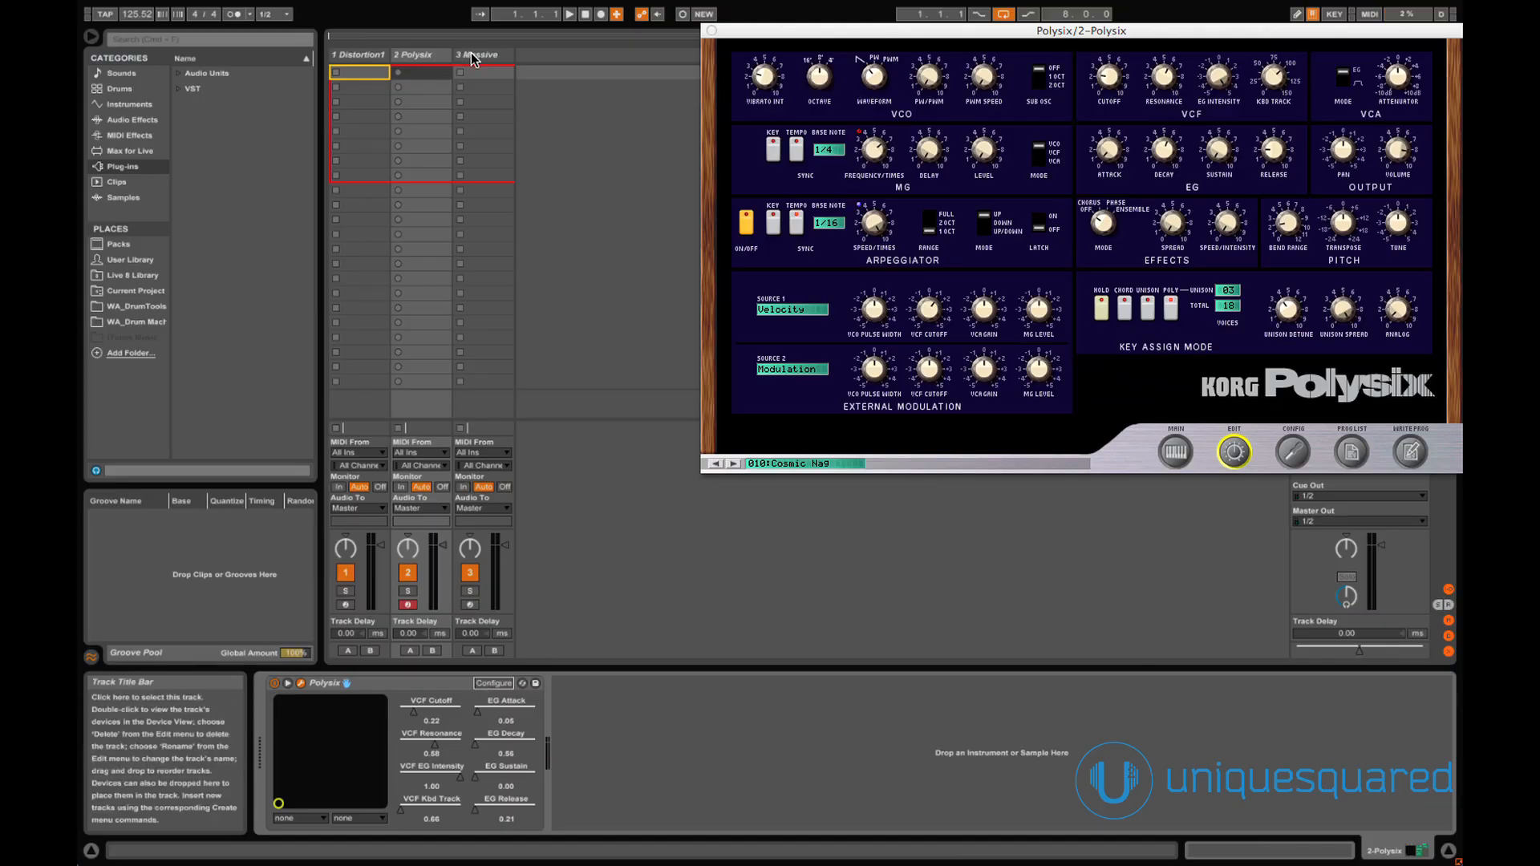
Select the 3 Massive track and show the Massive plug-in window.
{"action": "left_click", "coordinate": [470, 55]}
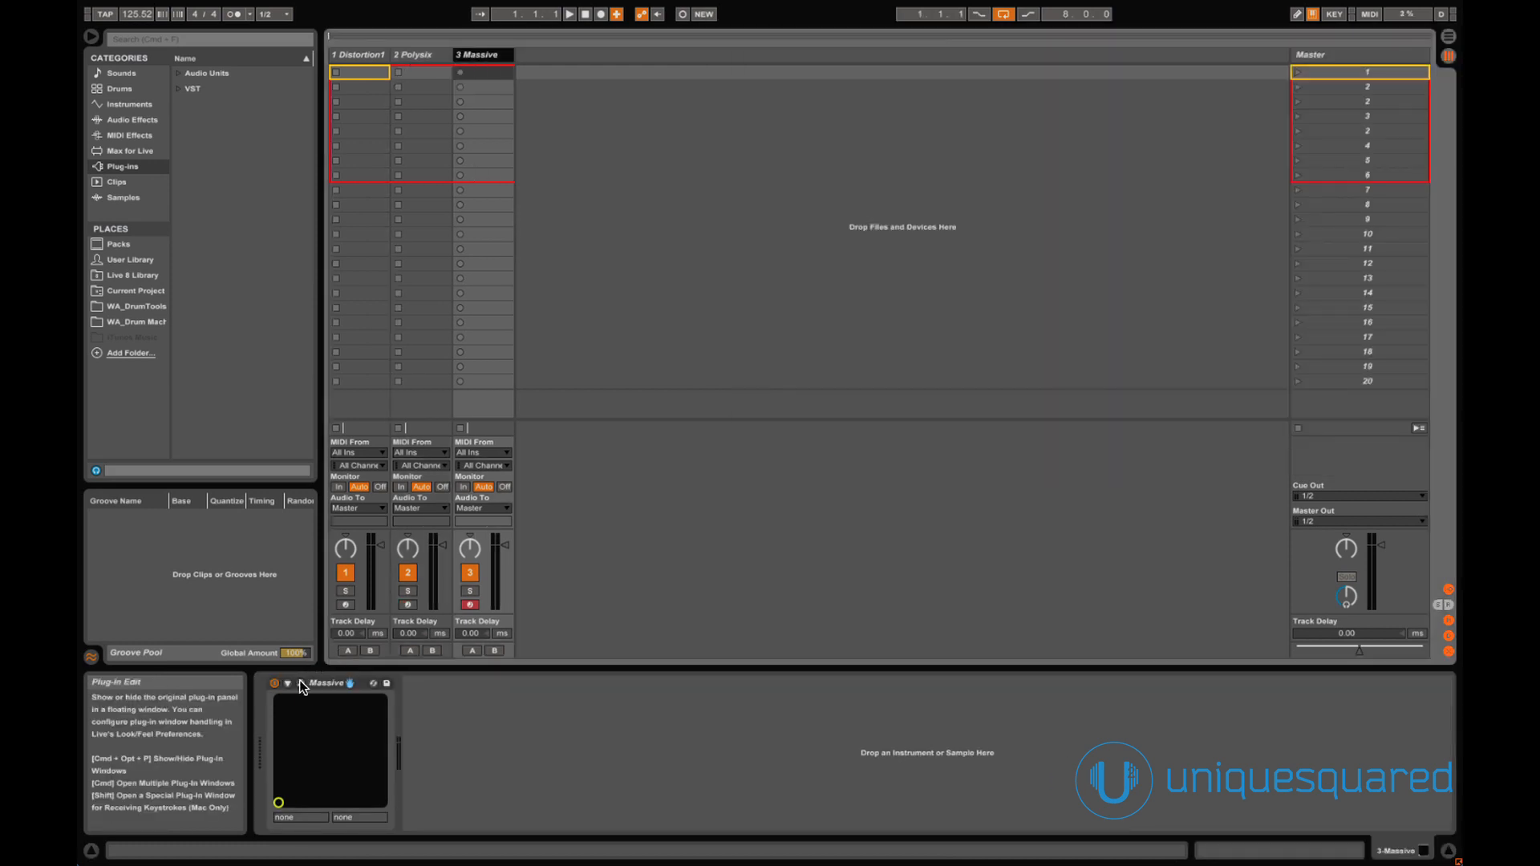
{"action": "left_click", "coordinate": [285, 683]}
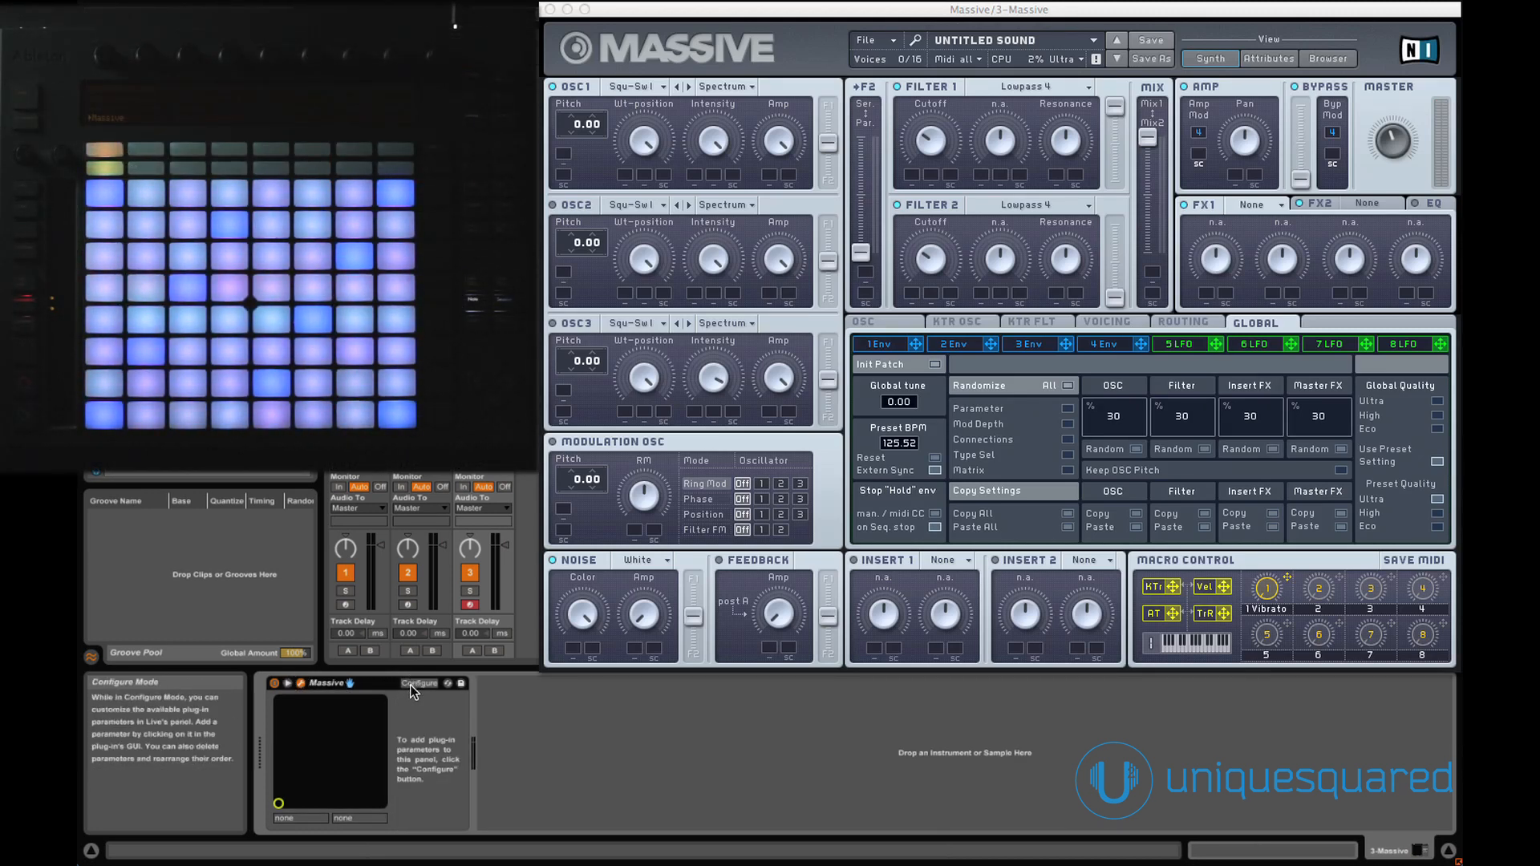
Enter Configure Mode on Massive and map an oscillator position control to the panel.
{"action": "left_click", "coordinate": [421, 683]}
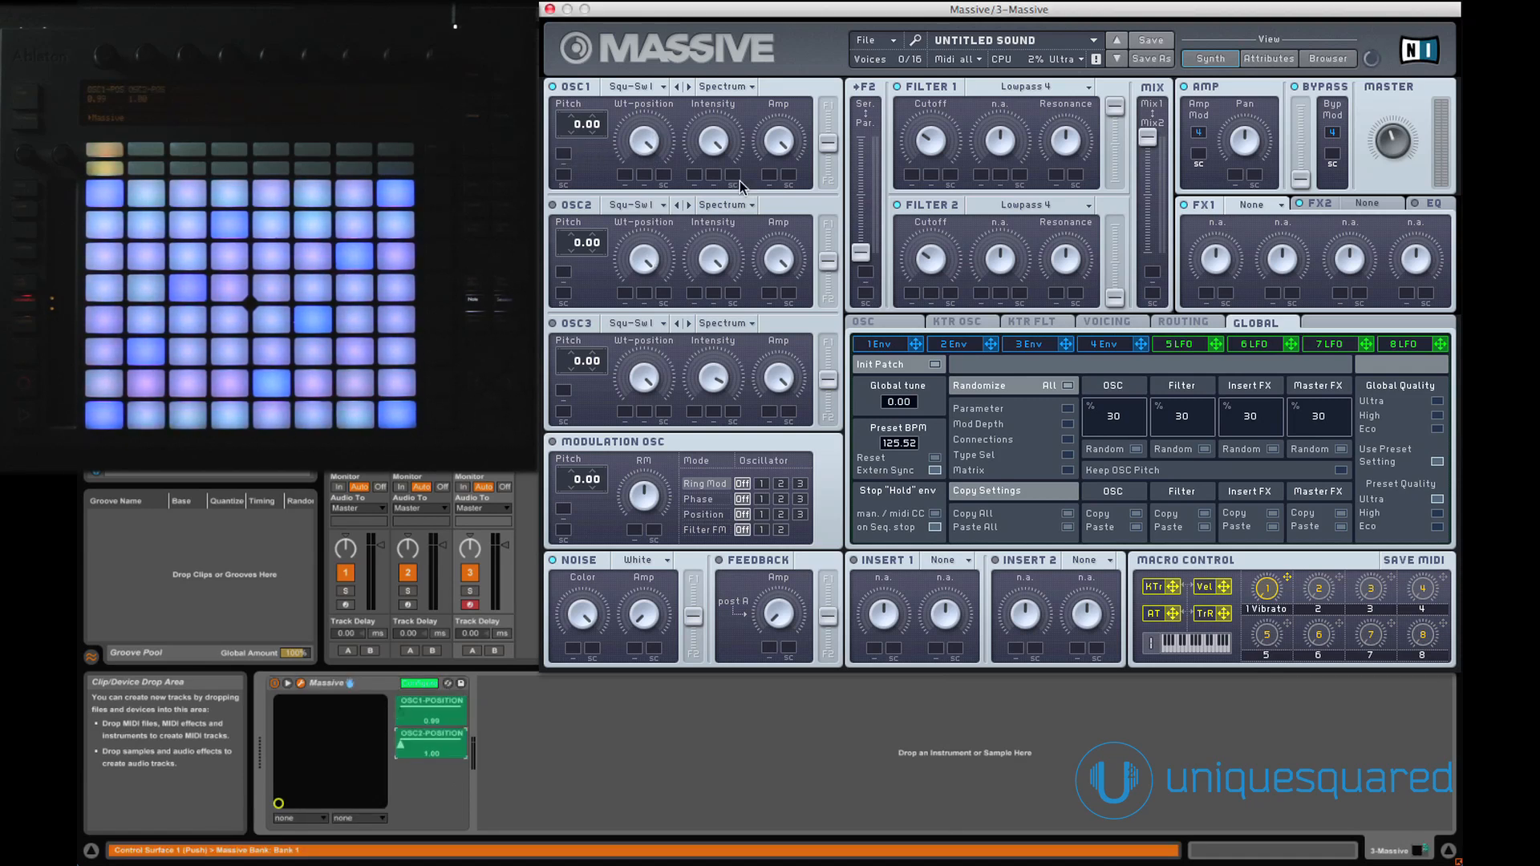
{"action": "left_click", "coordinate": [1104, 343]}
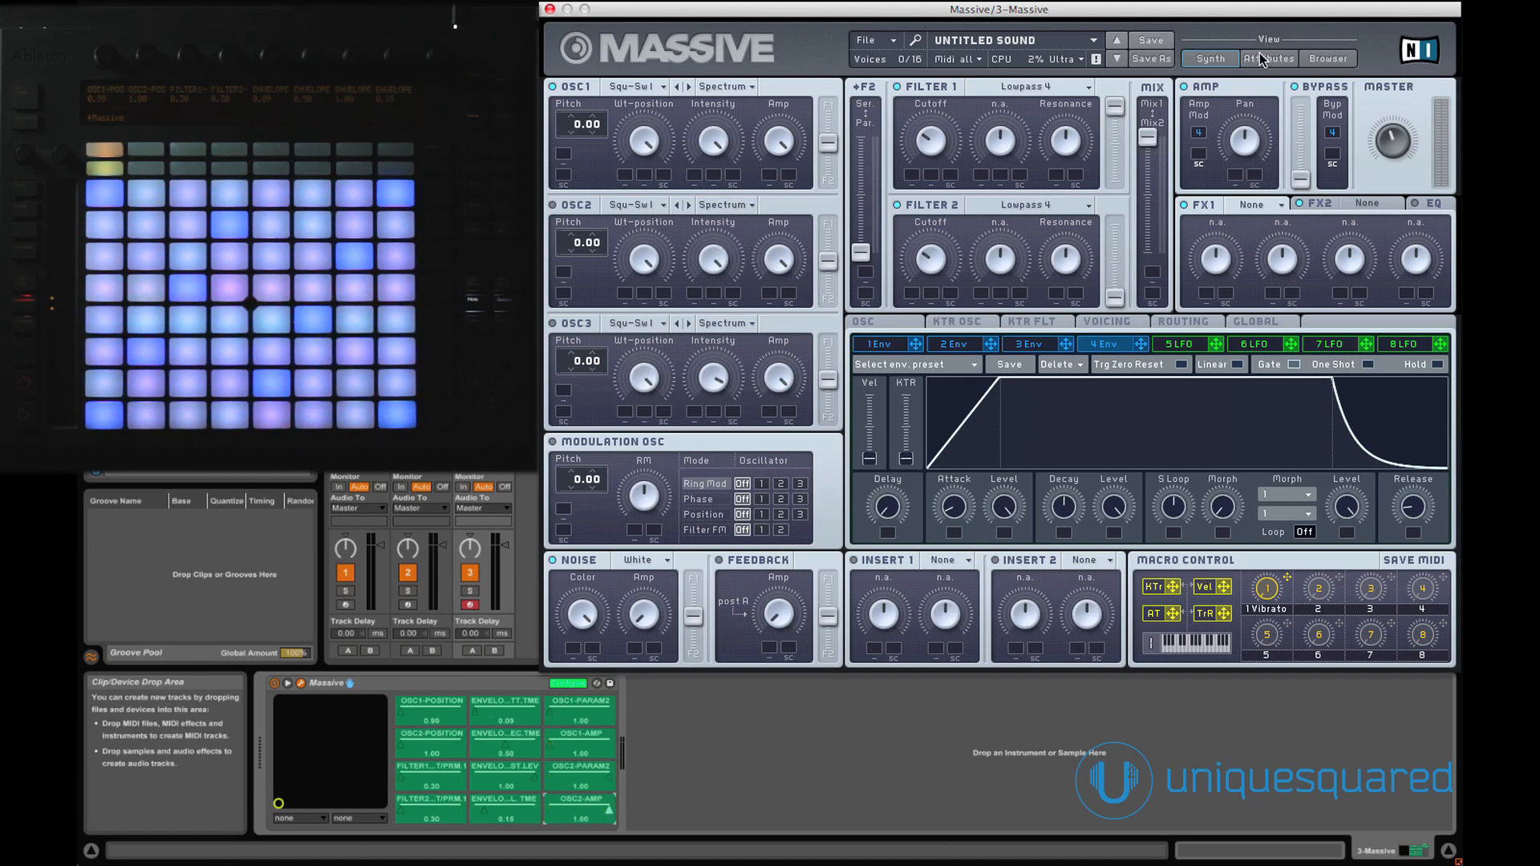
Map Massive's macro knobs 1 Vibrato through 8 from the Attributes view, then leave Configure Mode.
{"action": "left_click", "coordinate": [1326, 58]}
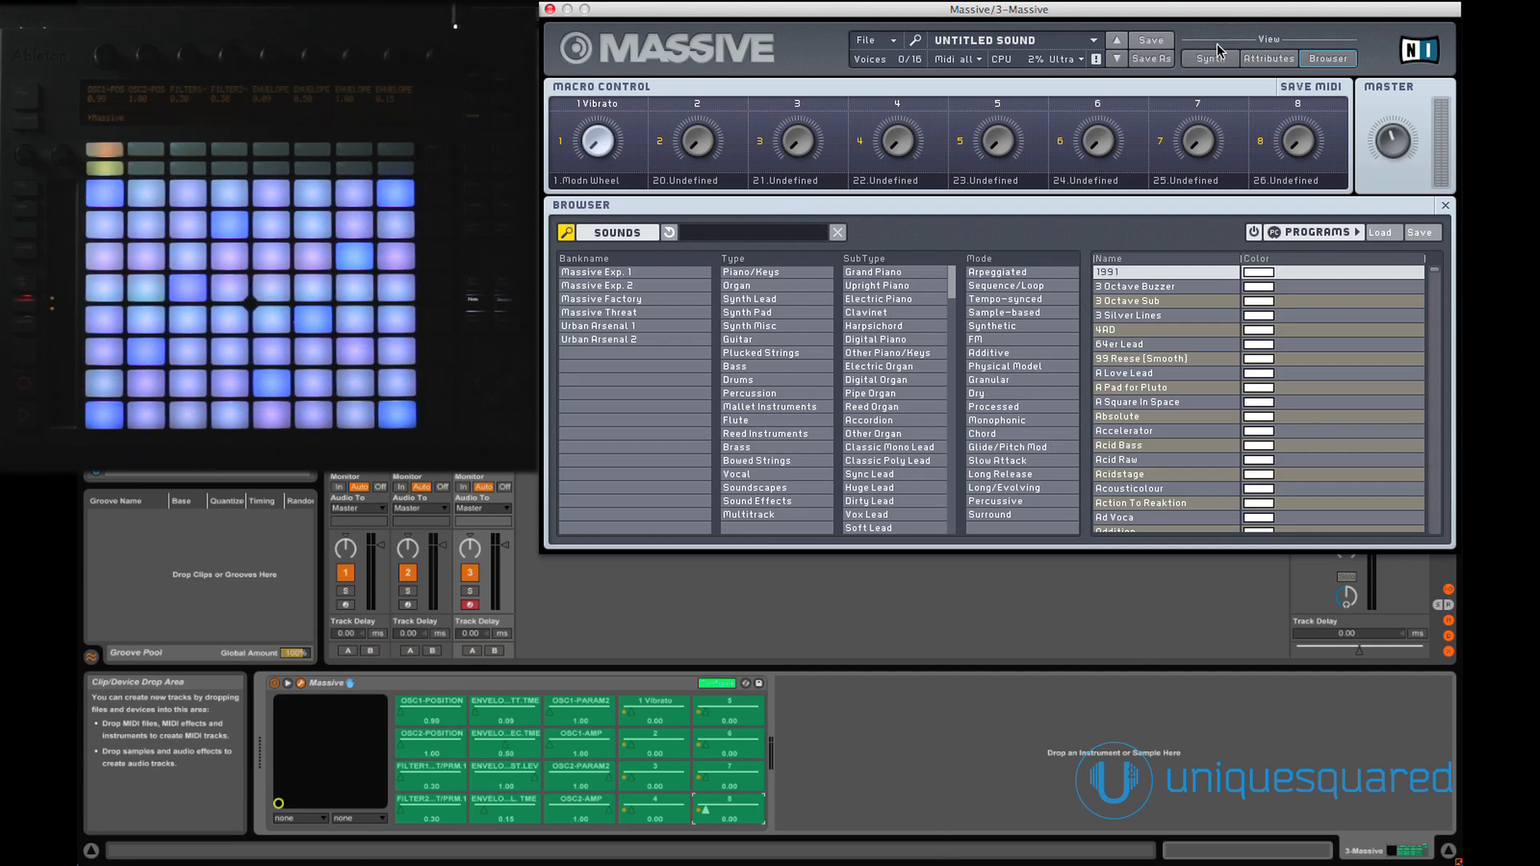
{"action": "left_click", "coordinate": [1209, 57]}
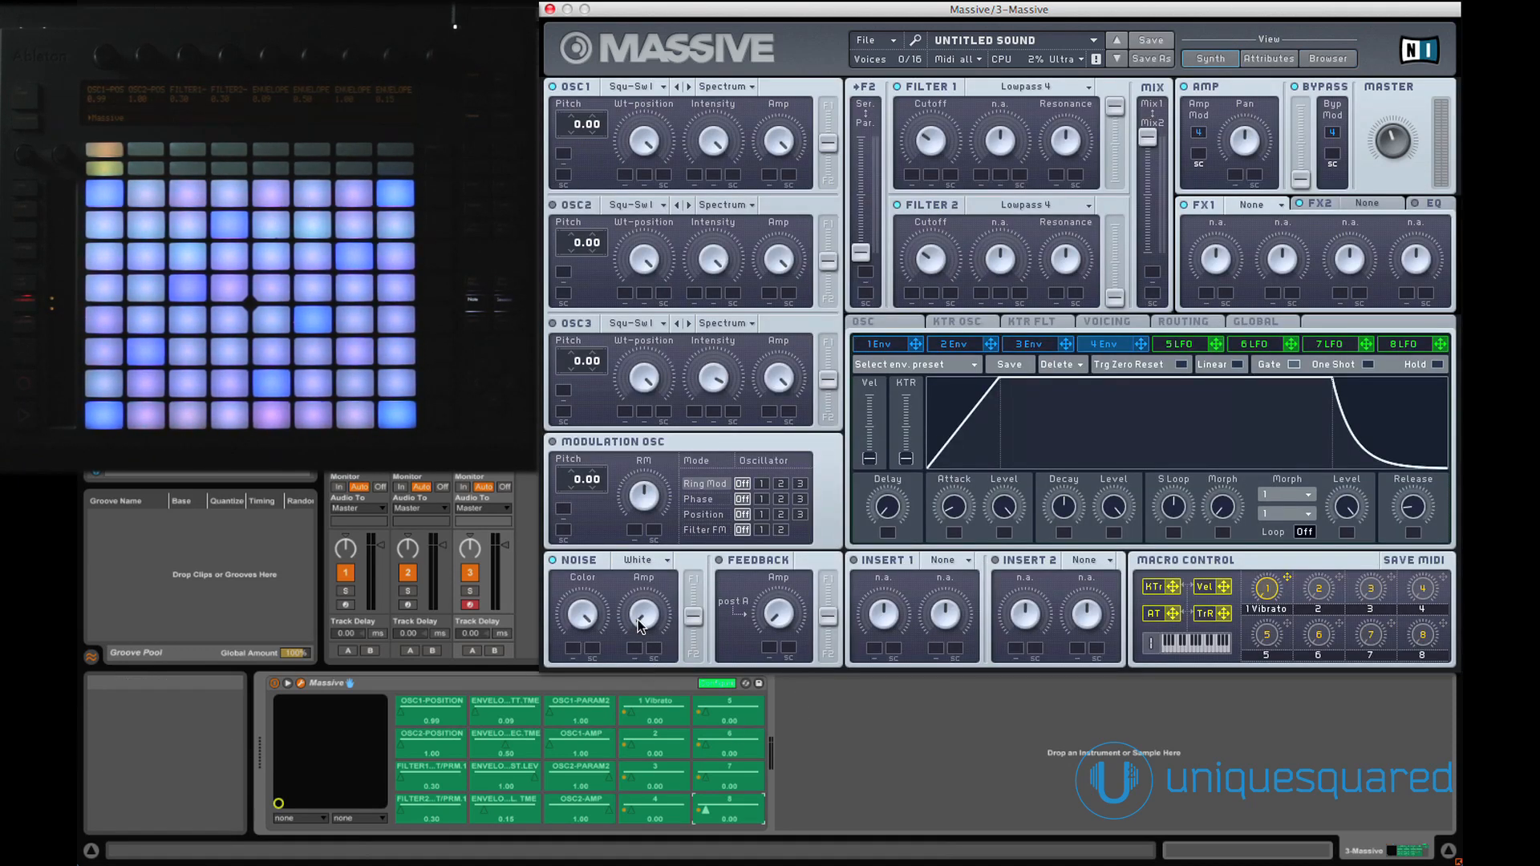
{"action": "left_click", "coordinate": [715, 684]}
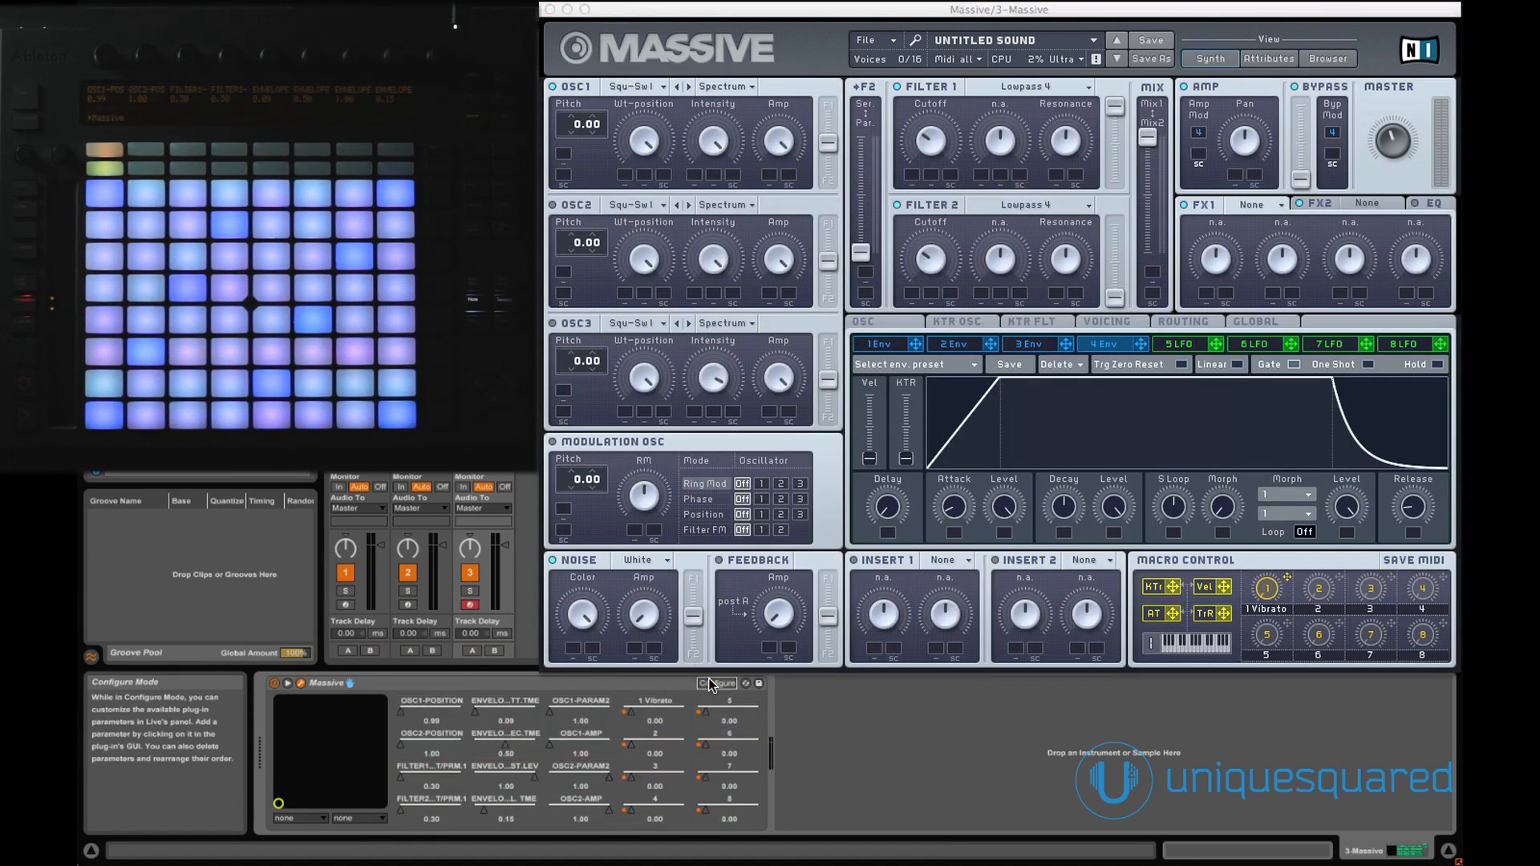